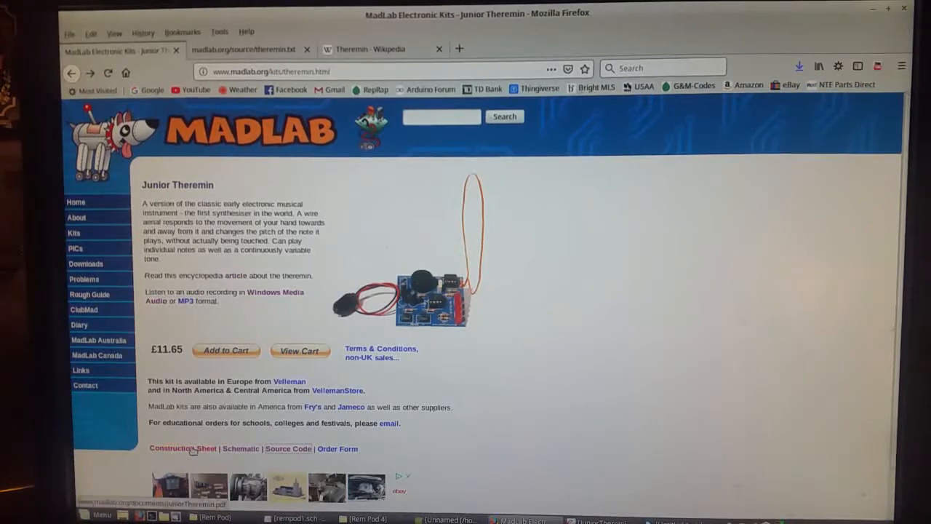
{"action": "mouse_move", "coordinate": [192, 448]}
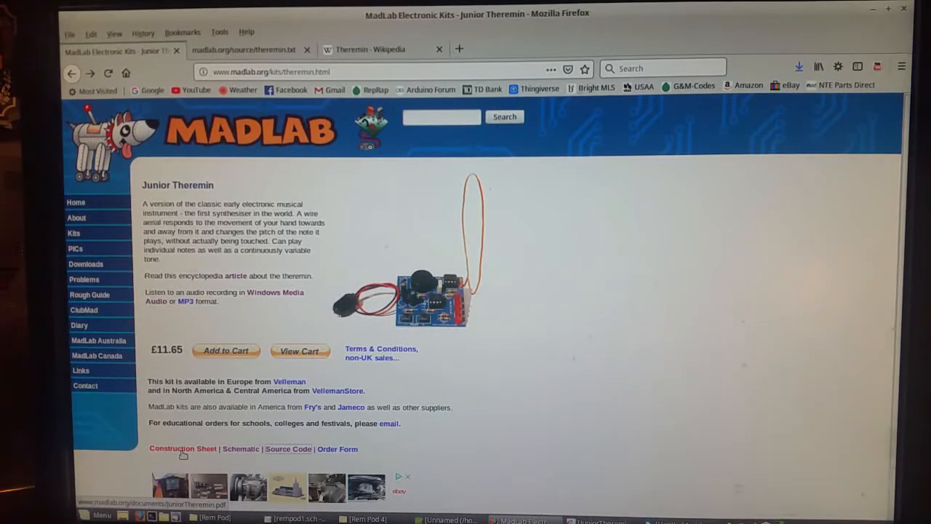
{"action": "mouse_move", "coordinate": [241, 448]}
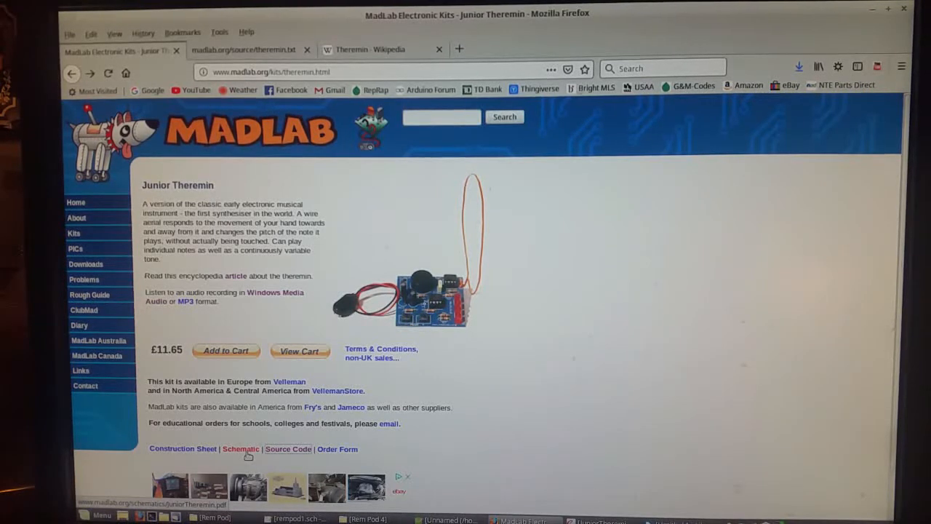
{"action": "mouse_move", "coordinate": [277, 459]}
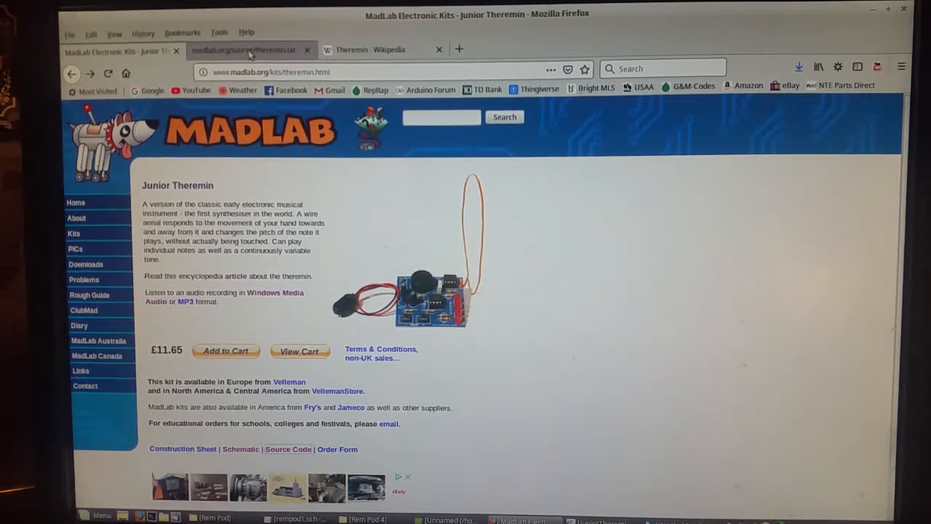
Step: Switch to the theremin.txt source tab and scroll back up to the next_mode routine
{"action": "left_click", "coordinate": [243, 49]}
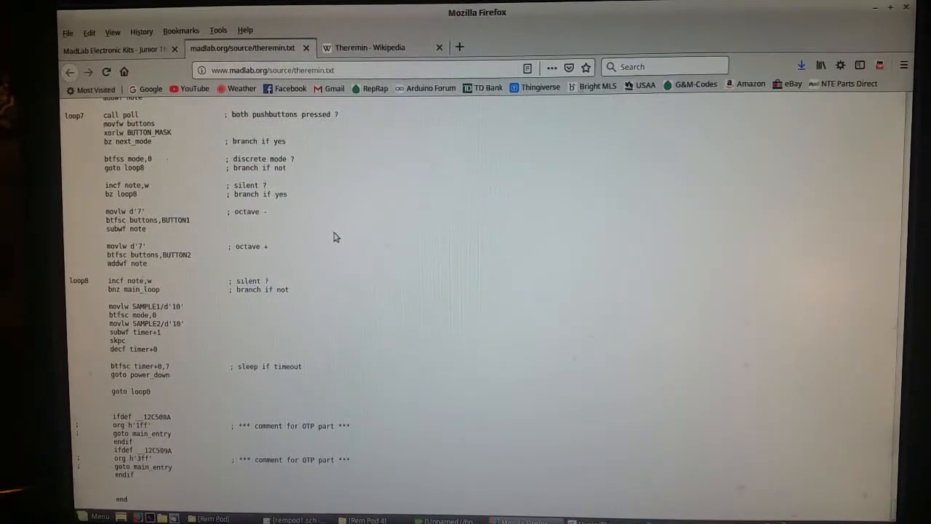
{"action": "mouse_move", "coordinate": [470, 171]}
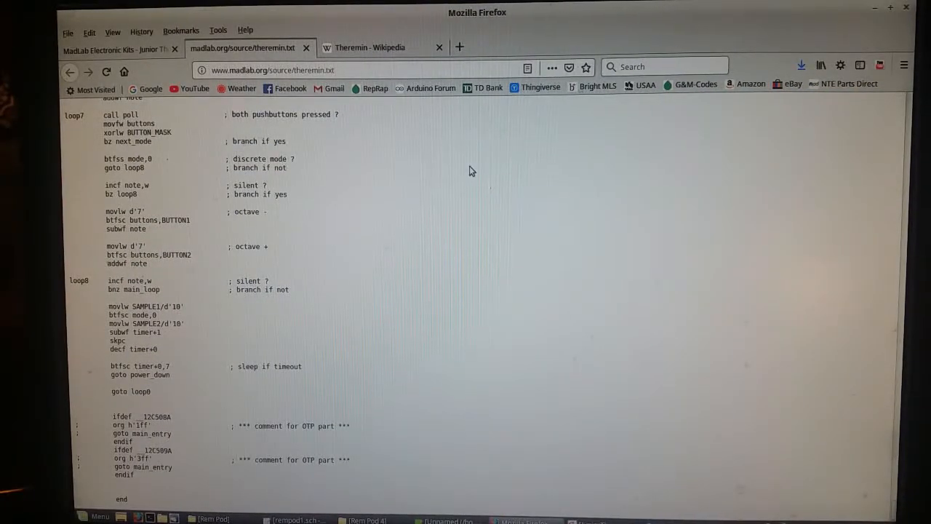
{"action": "scroll", "scroll_direction": "up", "scroll_amount": 3}
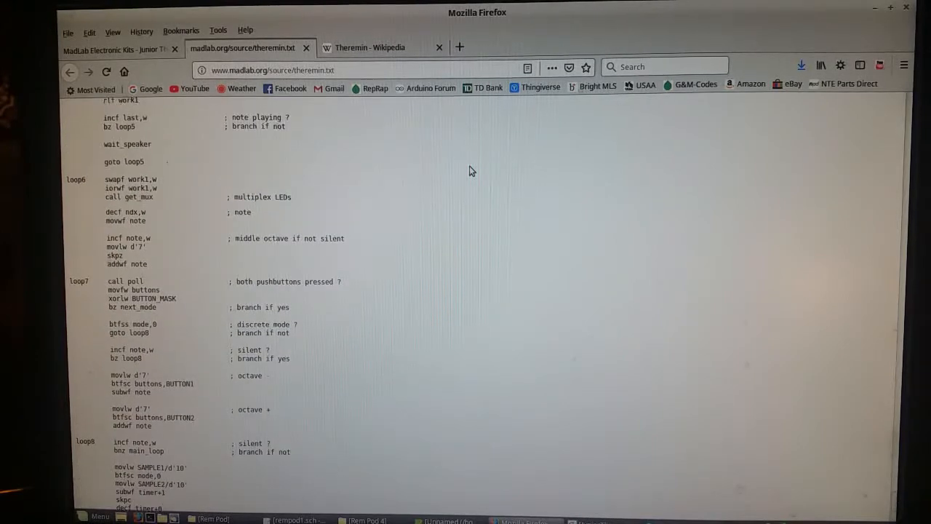
{"action": "scroll", "scroll_direction": "up", "scroll_amount": 3}
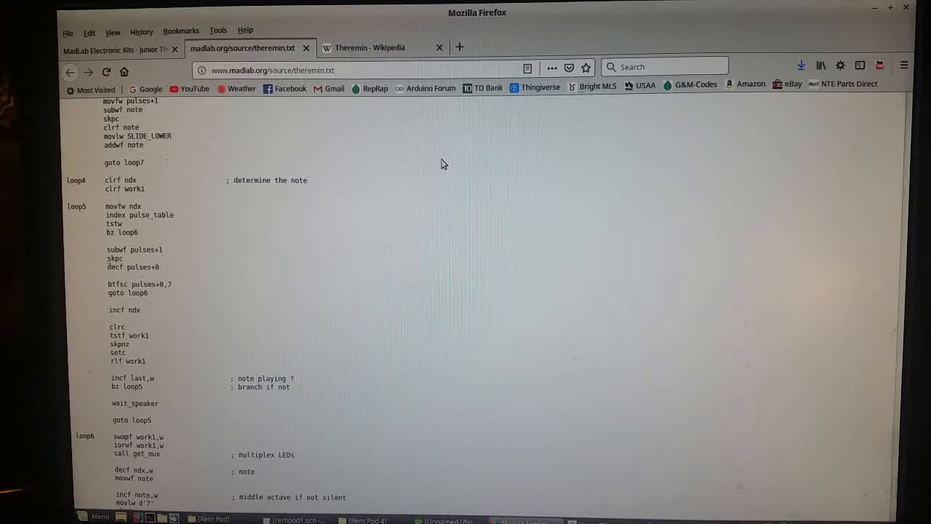
{"action": "scroll", "scroll_direction": "up", "scroll_amount": 3}
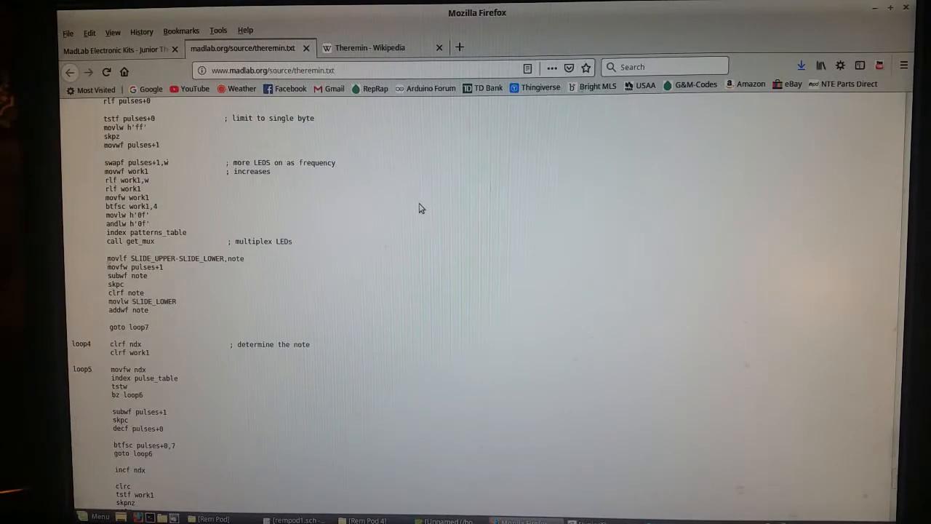
{"action": "scroll", "scroll_direction": "up", "scroll_amount": 3}
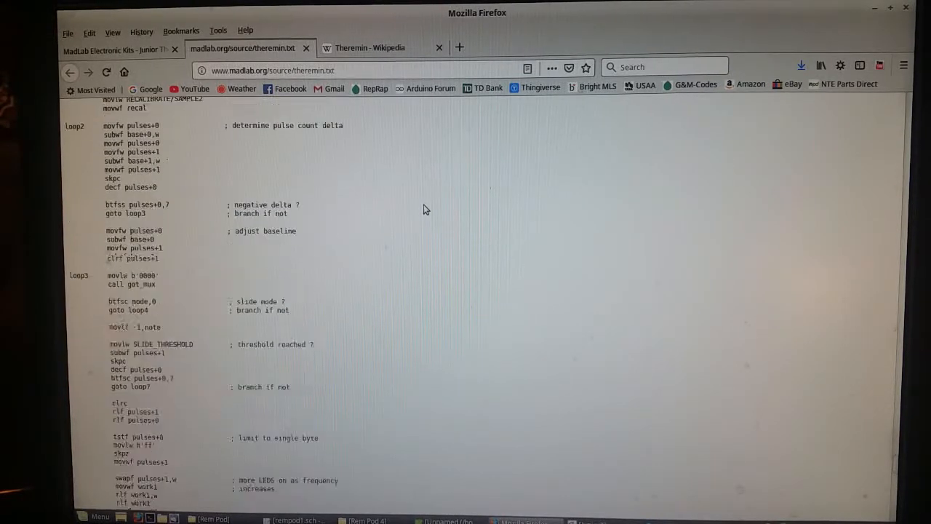
{"action": "scroll", "scroll_direction": "up", "scroll_amount": 3}
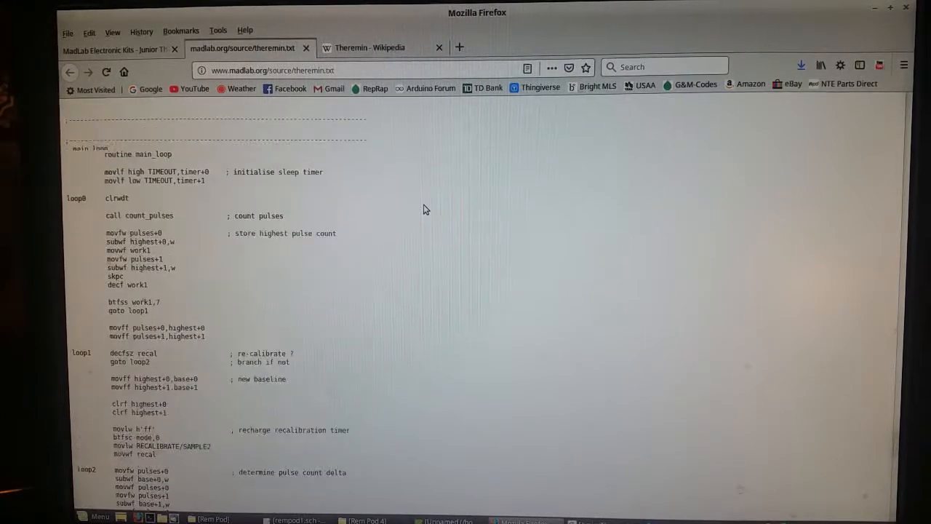
{"action": "scroll", "scroll_direction": "up", "scroll_amount": 3}
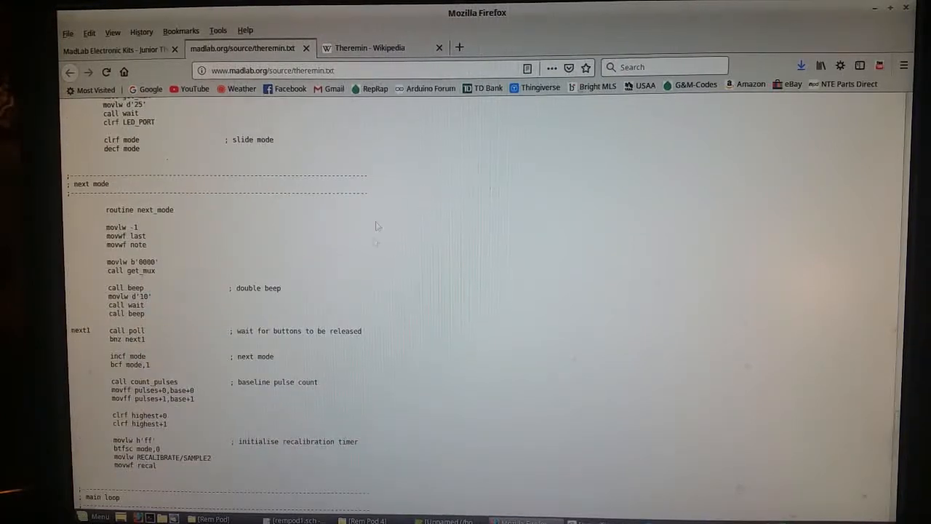
{"action": "mouse_move", "coordinate": [529, 232]}
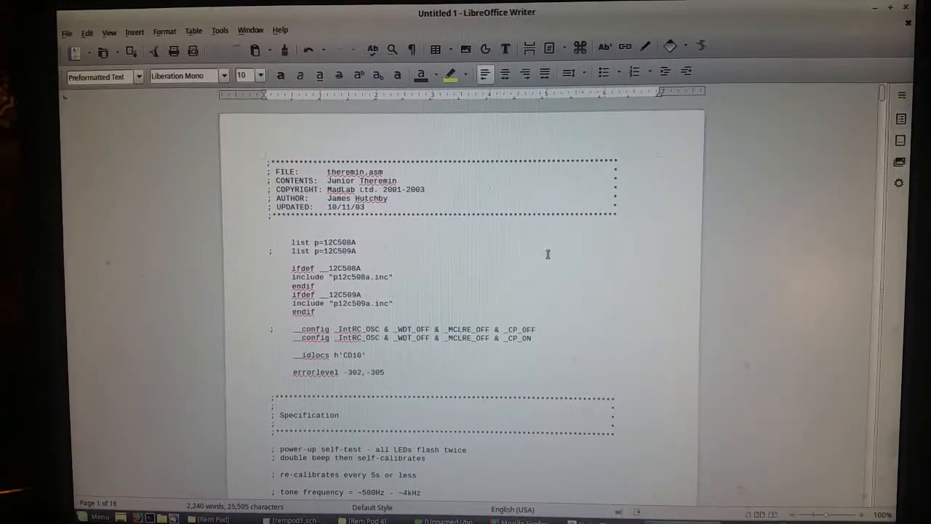
{"action": "mouse_move", "coordinate": [551, 265]}
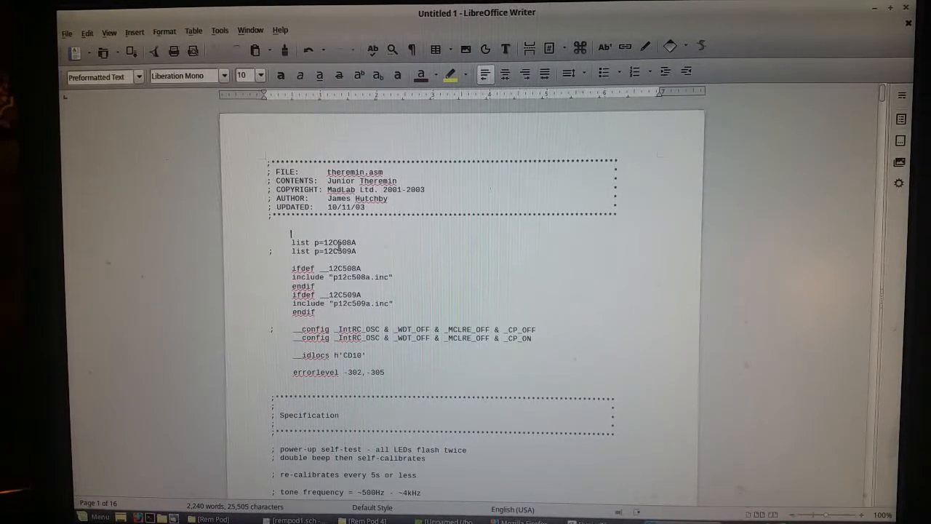
{"action": "mouse_move", "coordinate": [342, 262]}
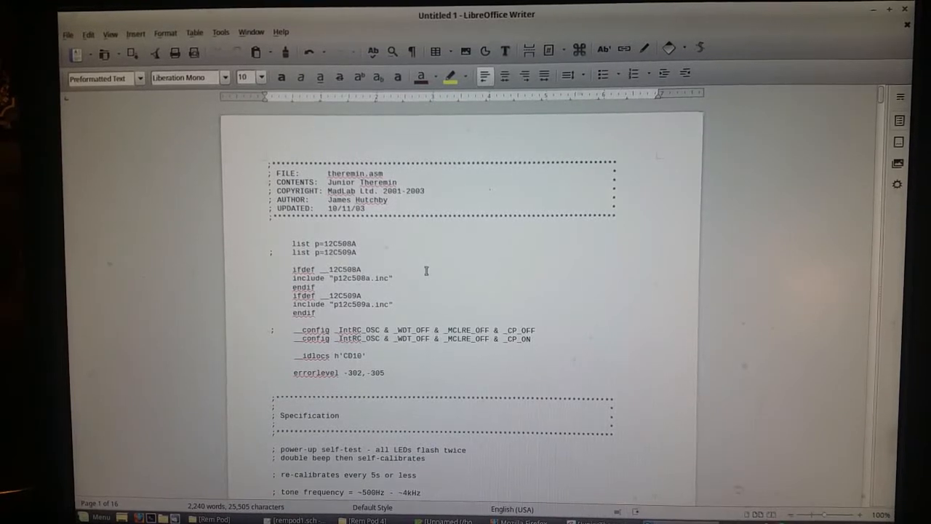
Step: Type the processor line 'list p=12F508' above the list p=12C508A line
{"action": "type", "text": "lis"}
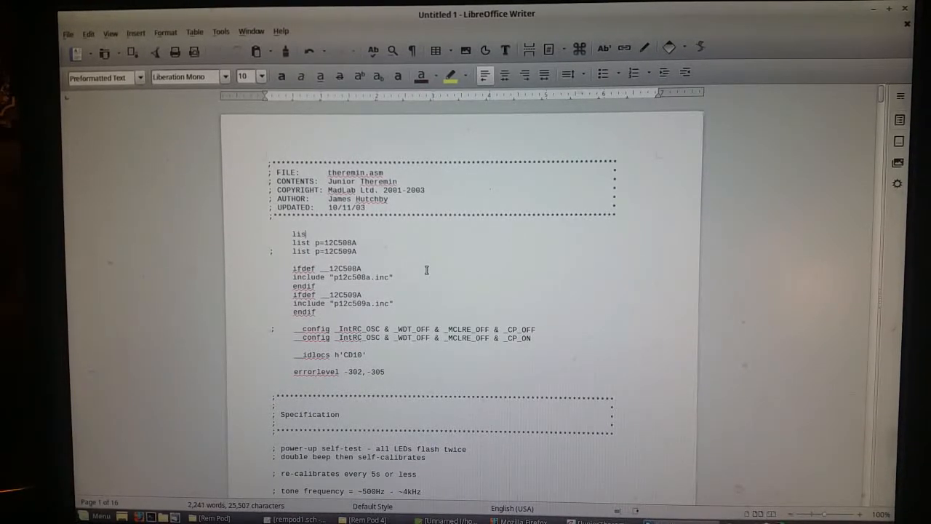
{"action": "type", "text": "t"}
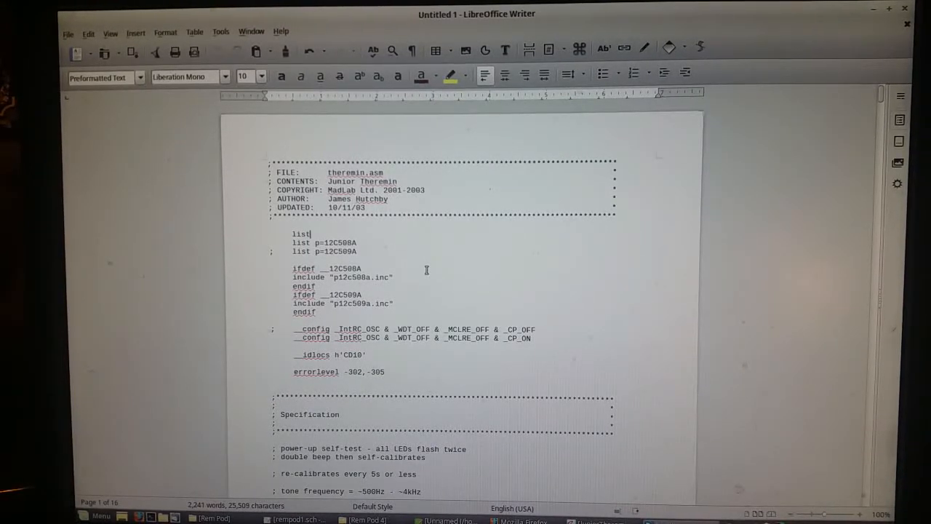
{"action": "type", "text": "p="}
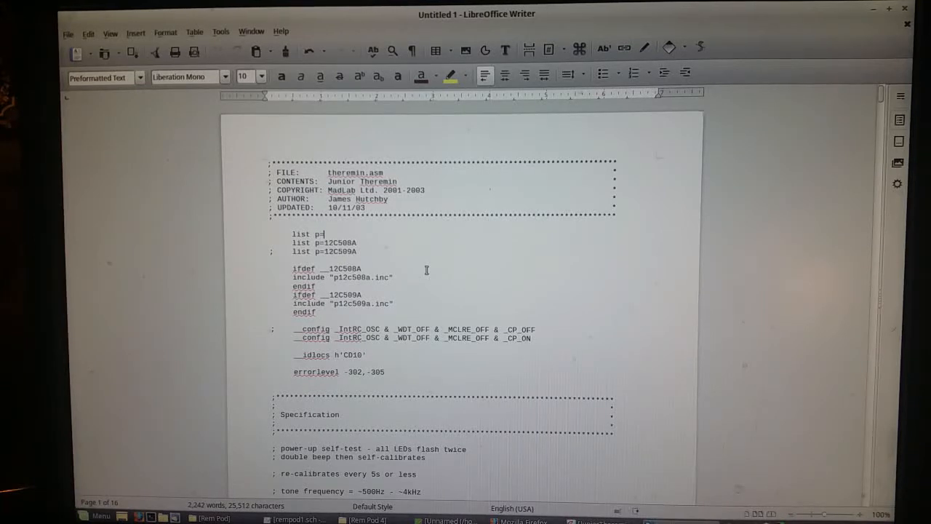
{"action": "type", "text": "12F5"}
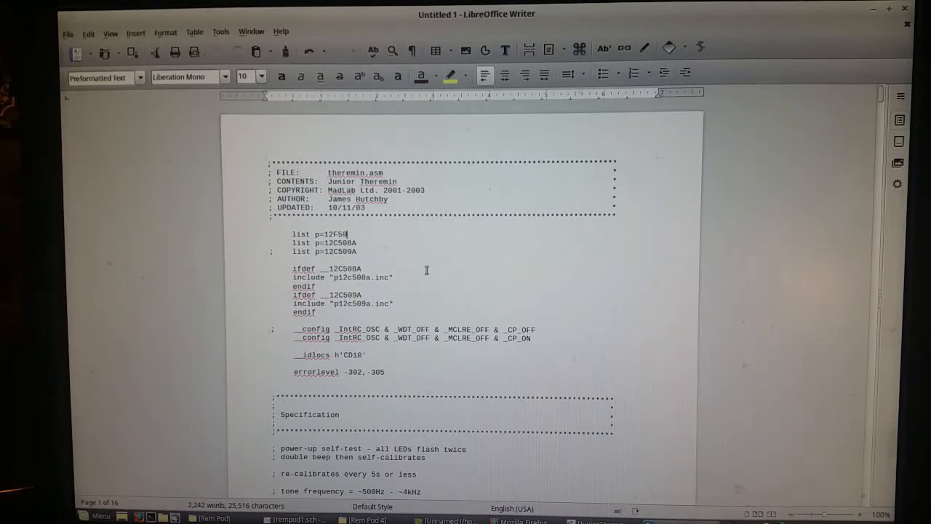
{"action": "type", "text": "08"}
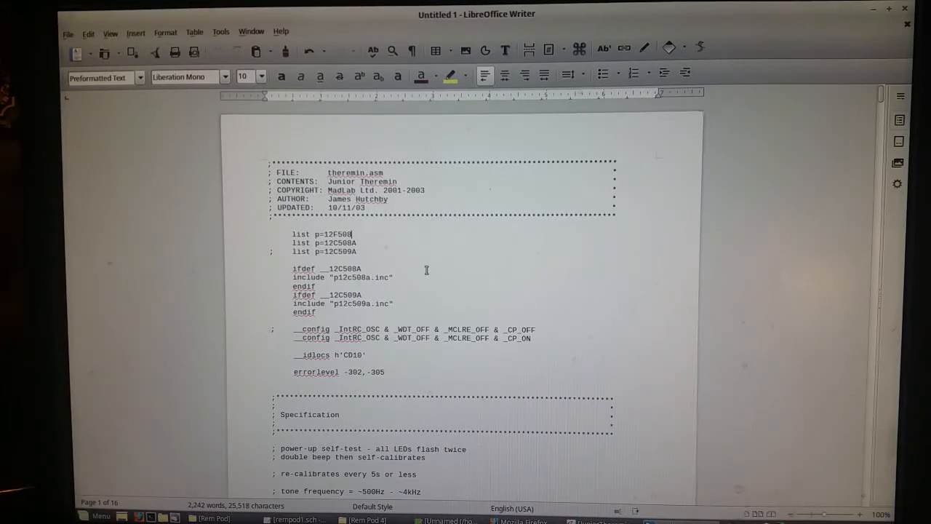
{"action": "mouse_move", "coordinate": [428, 298]}
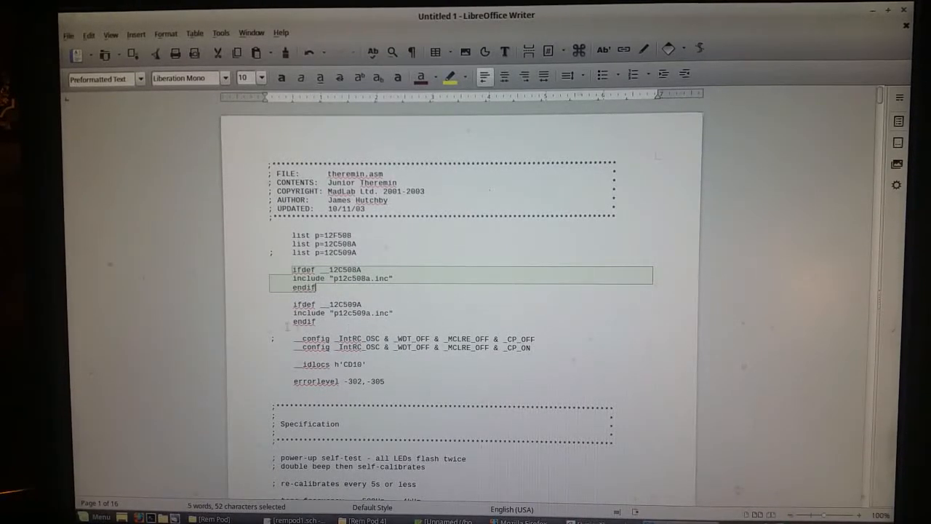
Step: Place the cursor on the line after the second ifdef/endif block
{"action": "left_click", "coordinate": [327, 331]}
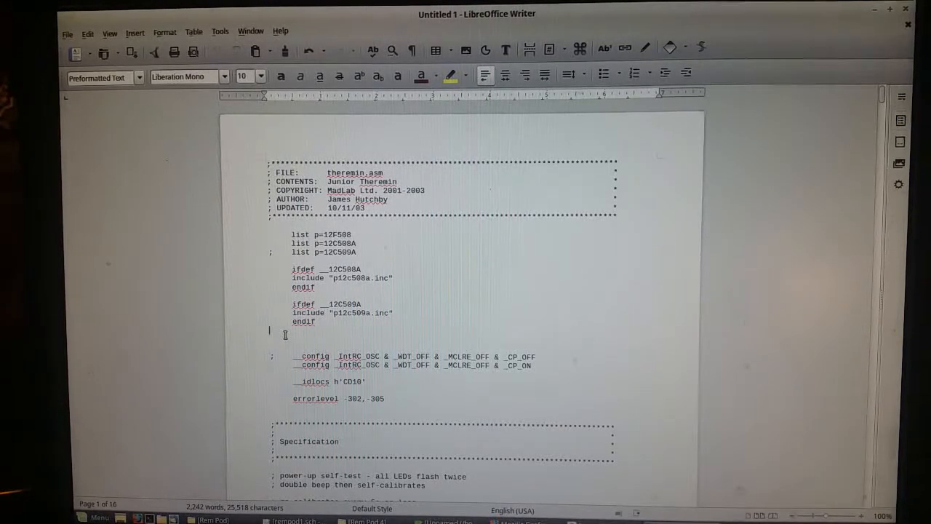
{"action": "type", "text": "ifdef __12C508A"}
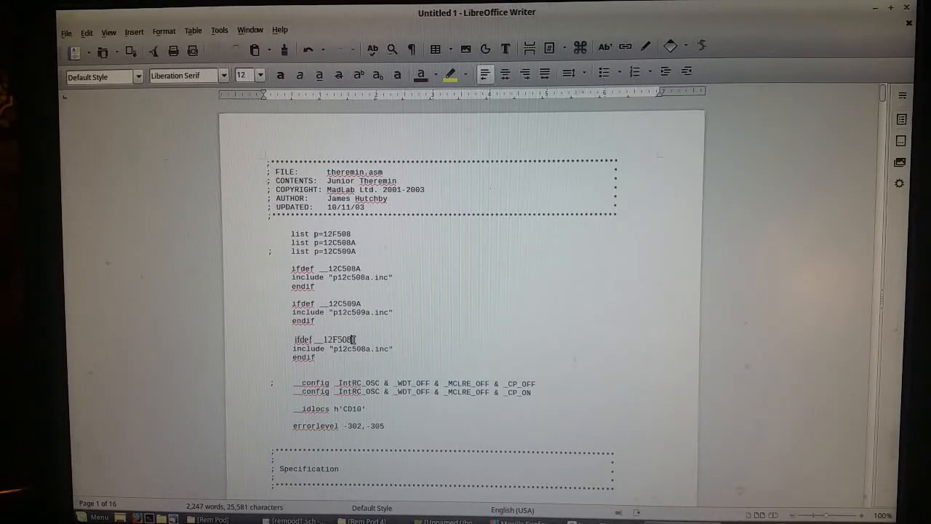
{"action": "key", "text": "BackSpace"}
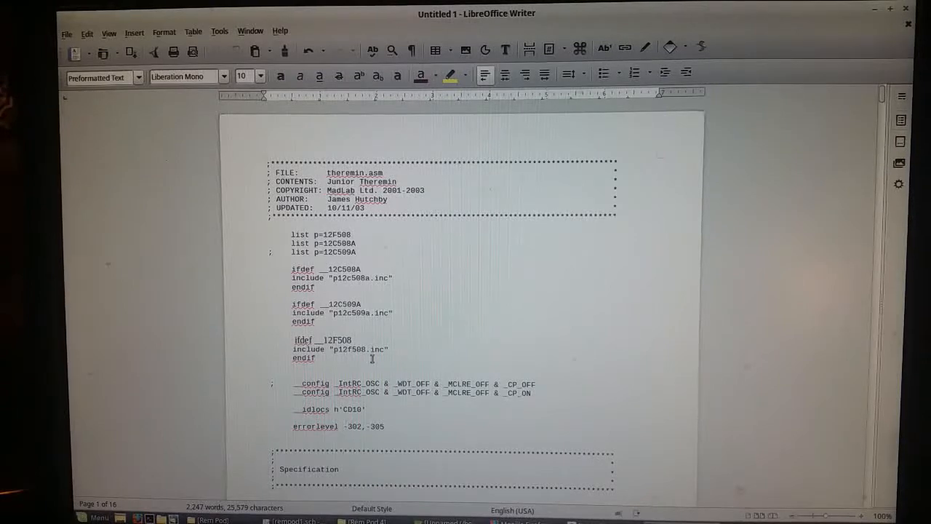
{"action": "mouse_move", "coordinate": [533, 322]}
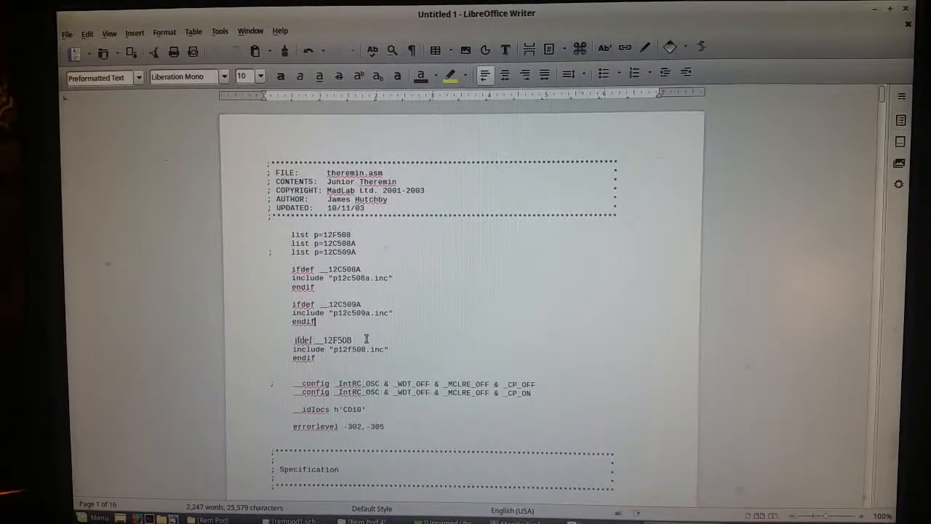
{"action": "key", "text": "ctrl+s"}
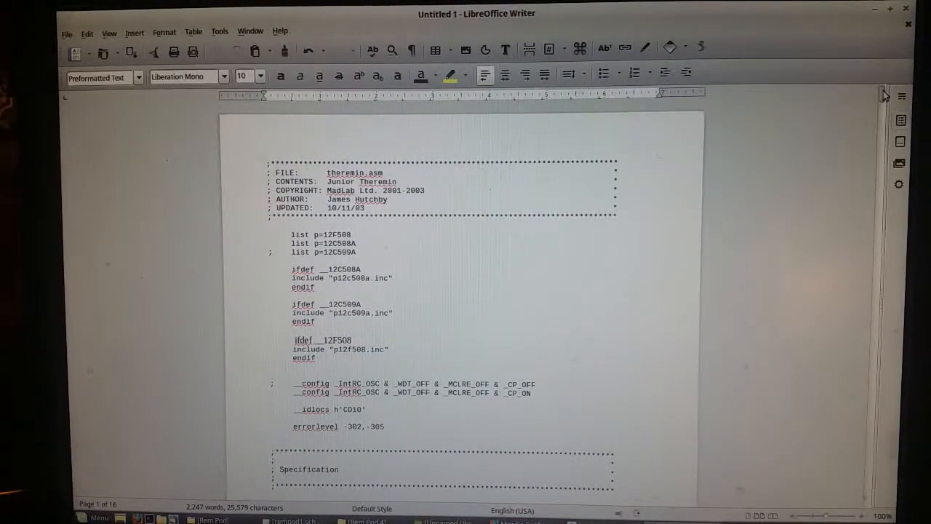
Step: Scroll down through the Writer listing and back up
{"action": "scroll", "scroll_direction": "down", "scroll_amount": 3}
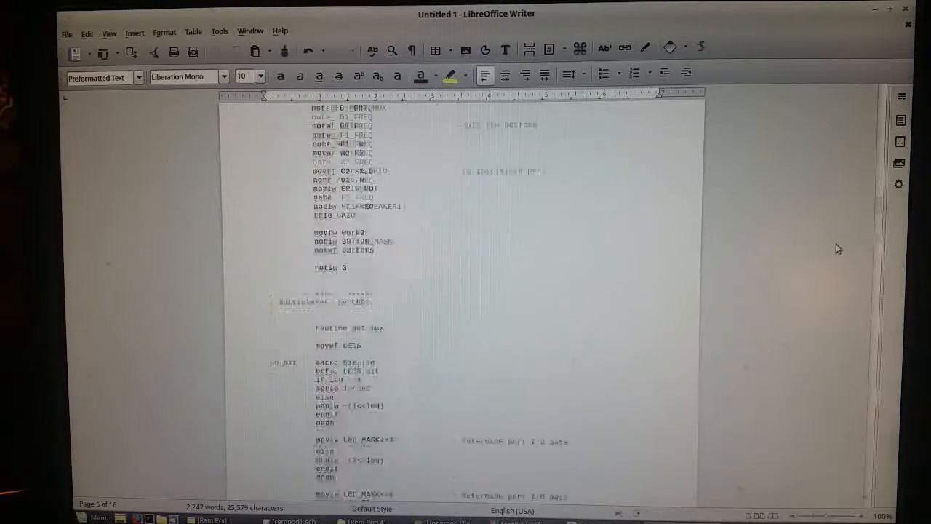
{"action": "scroll", "scroll_direction": "down", "scroll_amount": 3}
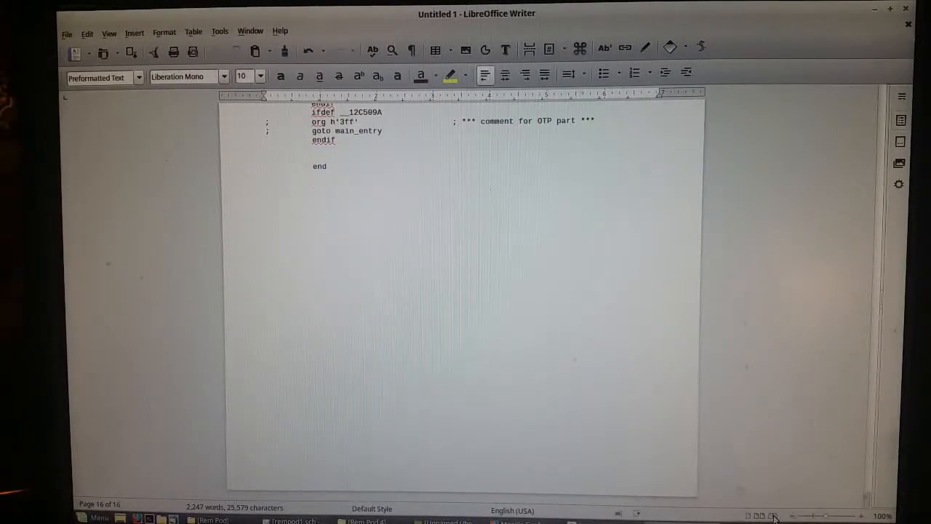
{"action": "scroll", "scroll_direction": "up", "scroll_amount": 3}
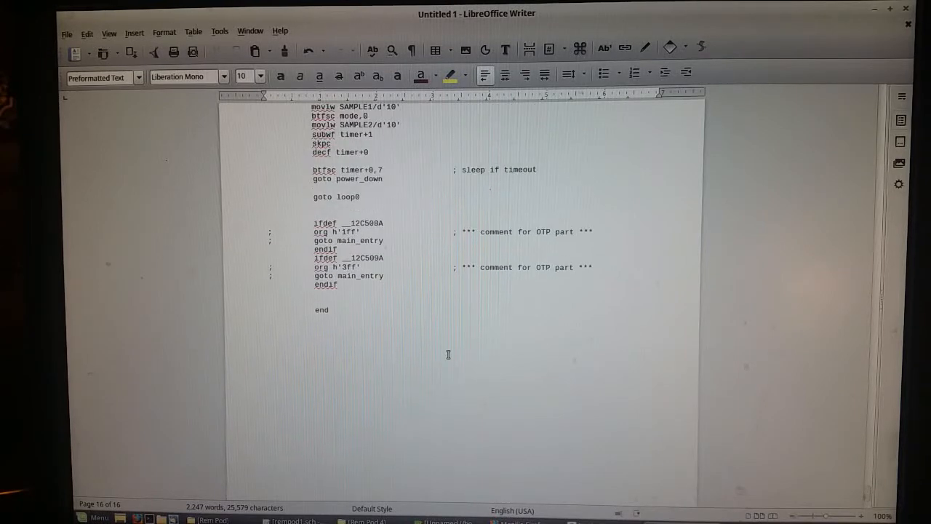
{"action": "scroll", "scroll_direction": "up", "scroll_amount": 3}
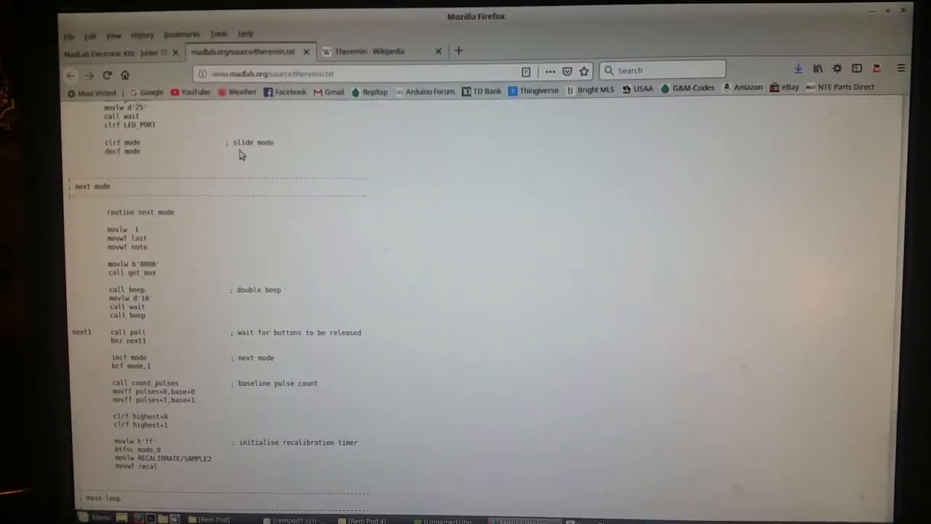
Step: View the Wikipedia Theremin article, then return to the MadLab Junior Theremin kit page
{"action": "left_click", "coordinate": [112, 53]}
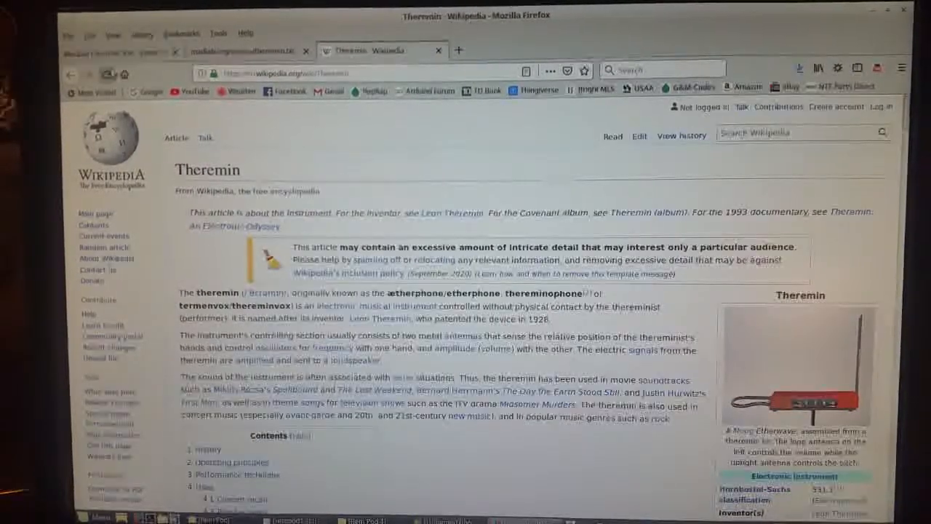
{"action": "left_click", "coordinate": [109, 52]}
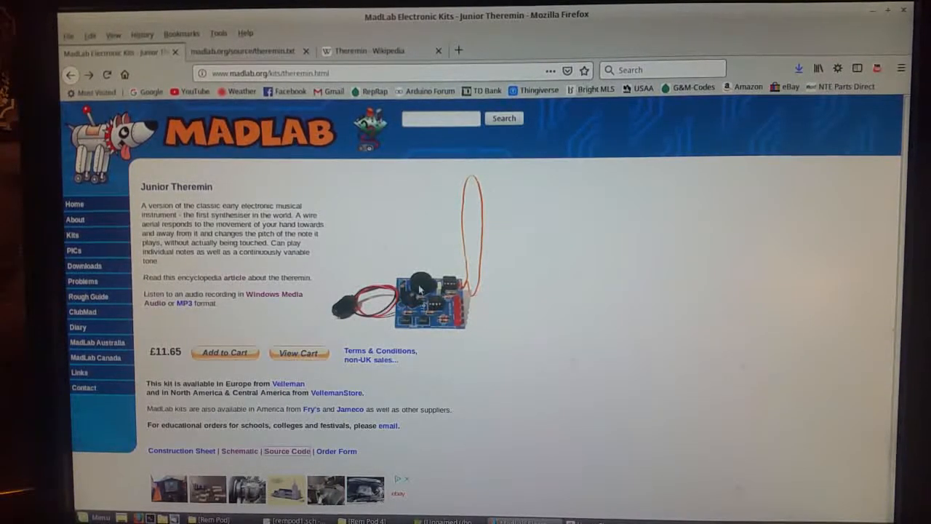
{"action": "mouse_move", "coordinate": [549, 377]}
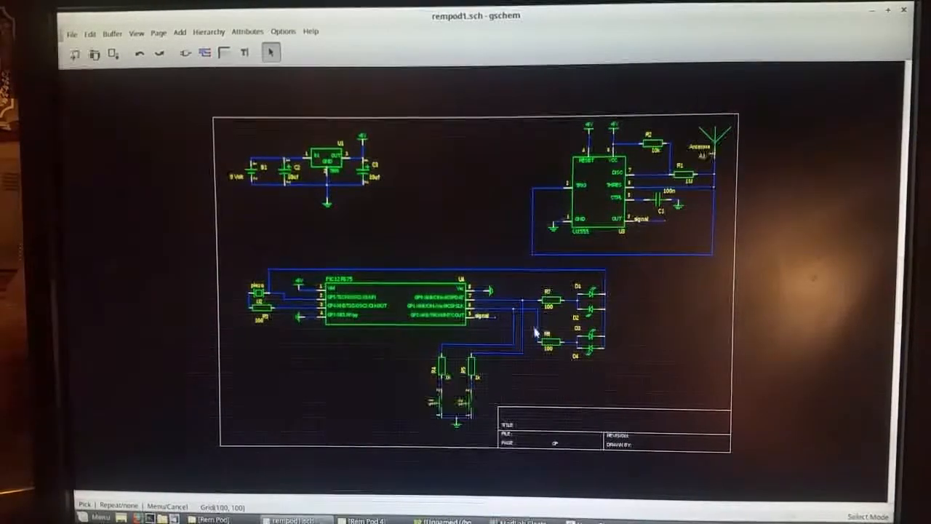
{"action": "mouse_move", "coordinate": [673, 356]}
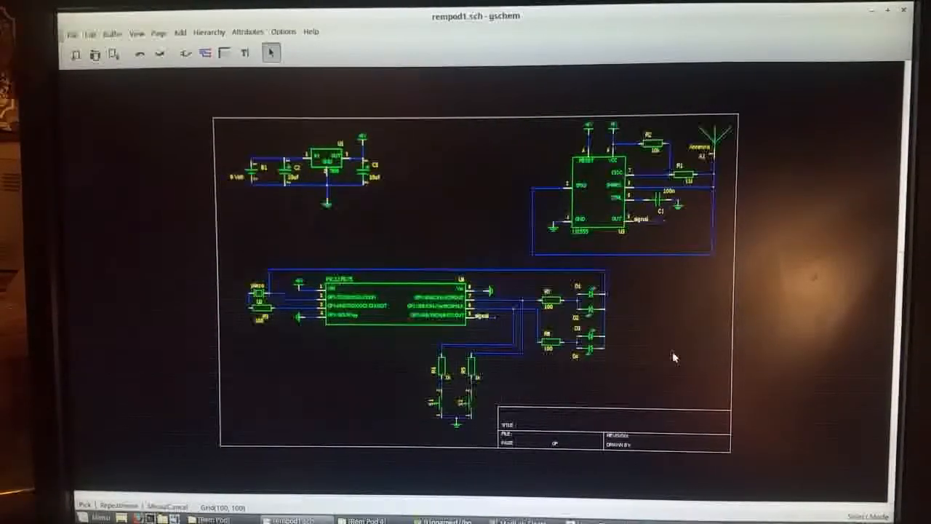
{"action": "mouse_move", "coordinate": [683, 349]}
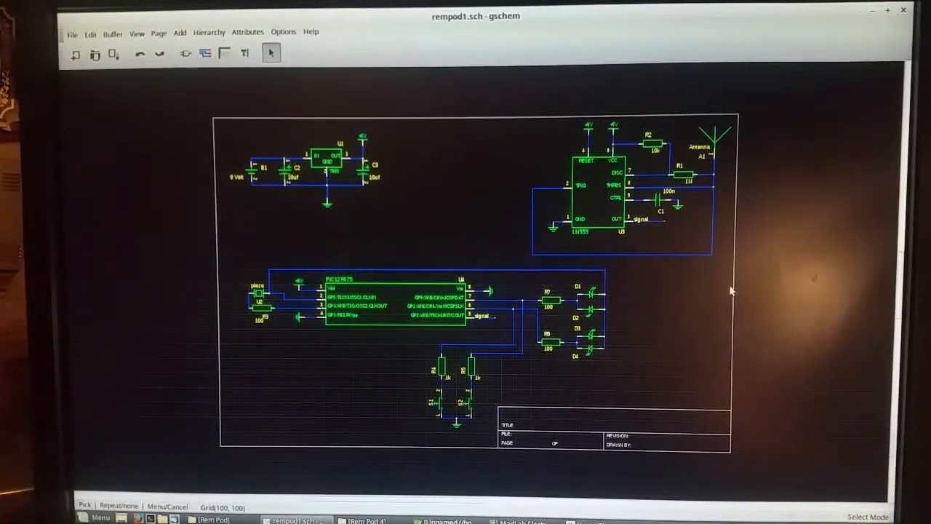
{"action": "mouse_move", "coordinate": [670, 321]}
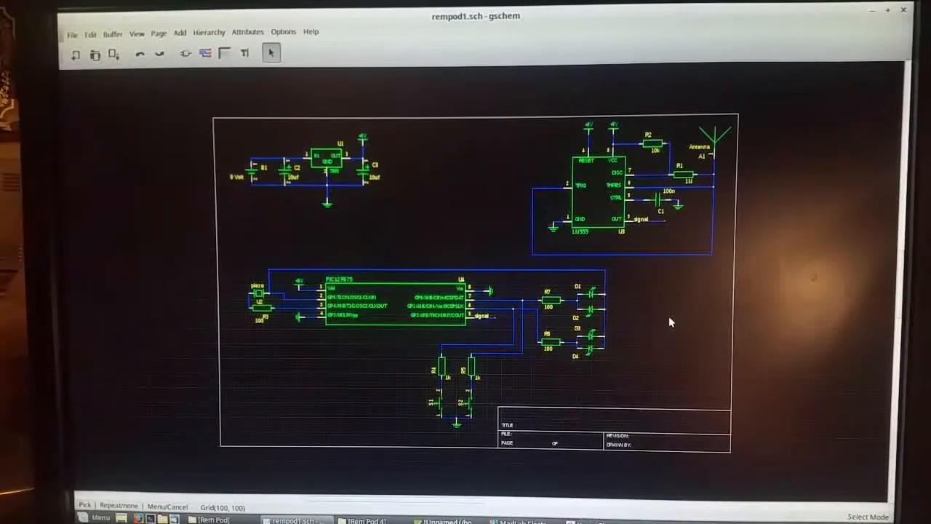
{"action": "mouse_move", "coordinate": [400, 326]}
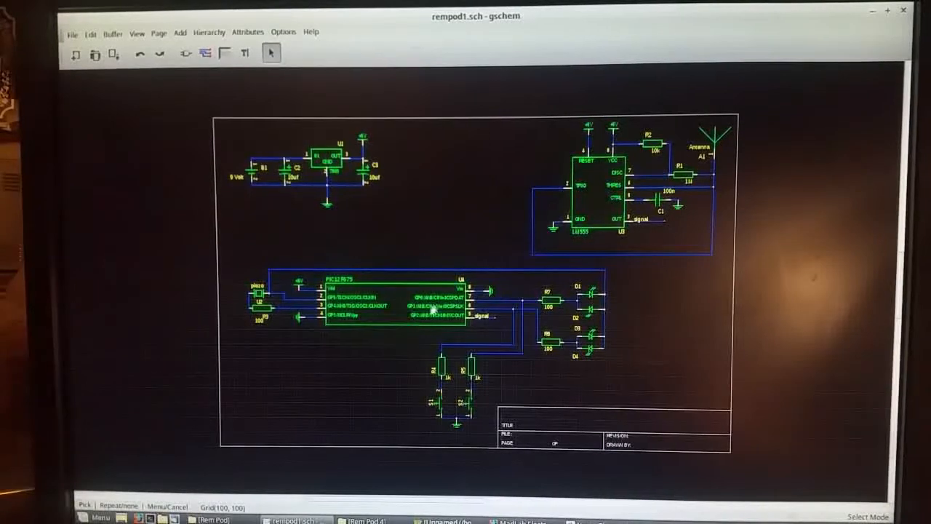
{"action": "mouse_move", "coordinate": [347, 290]}
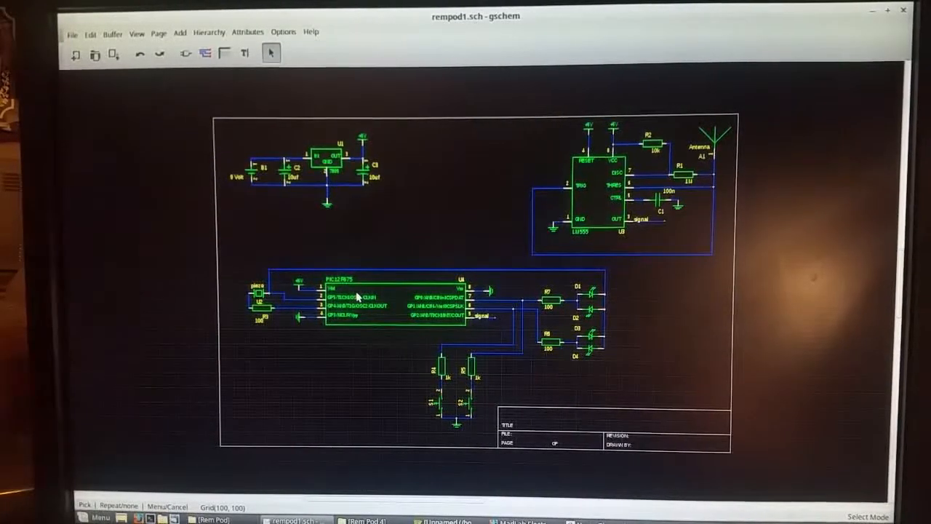
{"action": "mouse_move", "coordinate": [398, 297]}
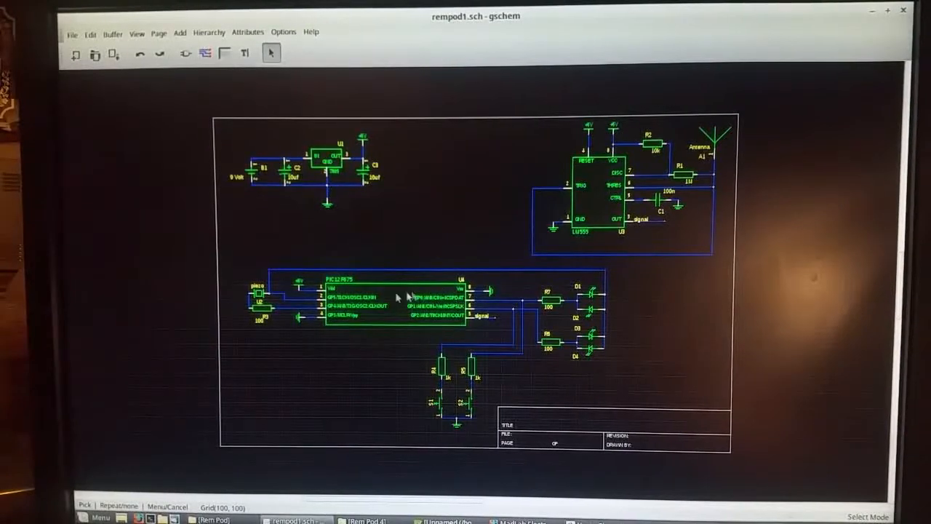
{"action": "mouse_move", "coordinate": [600, 192]}
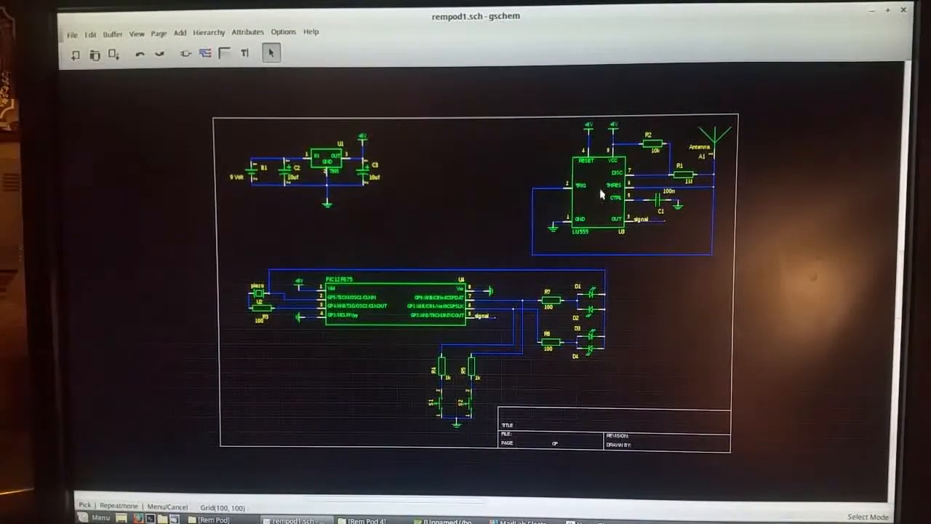
{"action": "mouse_move", "coordinate": [591, 238]}
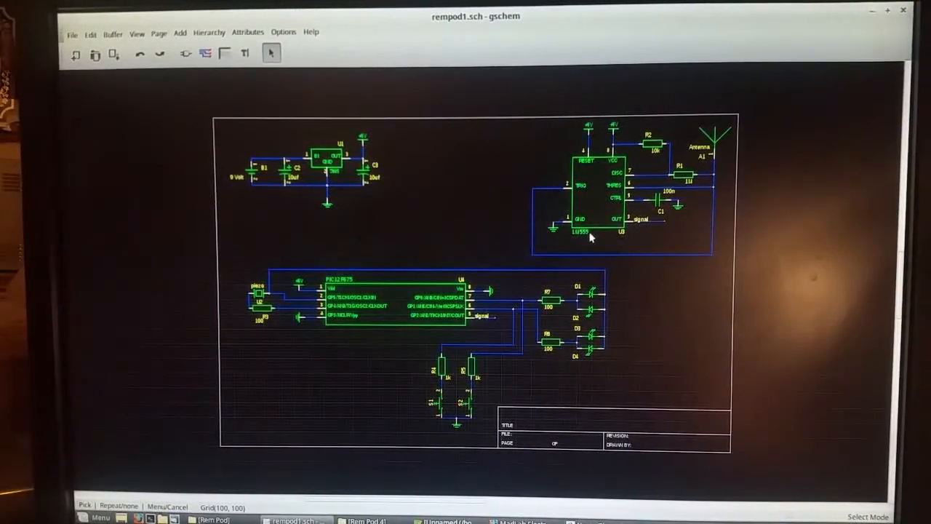
{"action": "mouse_move", "coordinate": [604, 196]}
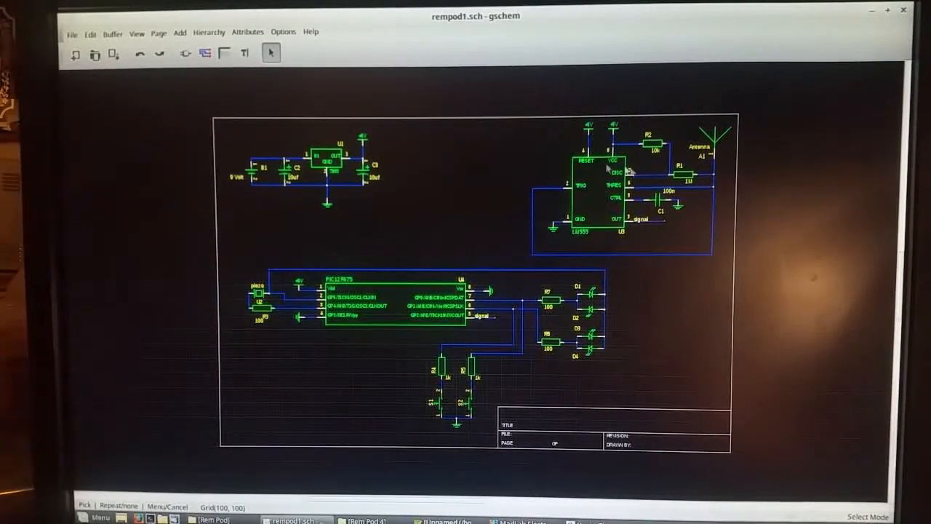
{"action": "mouse_move", "coordinate": [464, 194]}
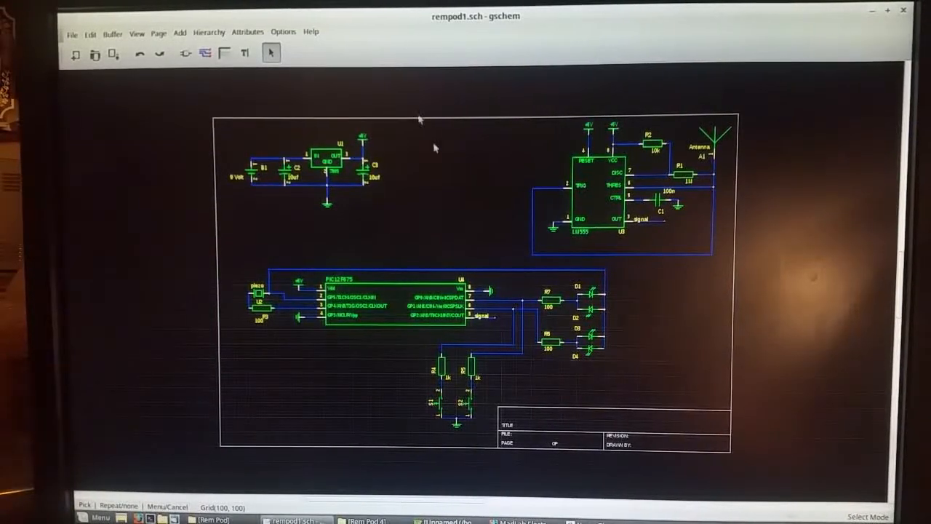
{"action": "mouse_move", "coordinate": [390, 171]}
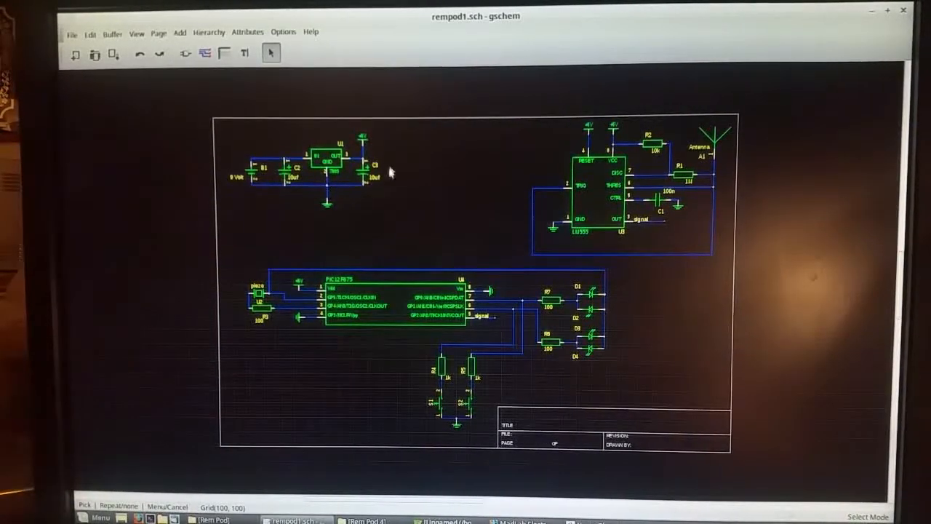
{"action": "mouse_move", "coordinate": [322, 190]}
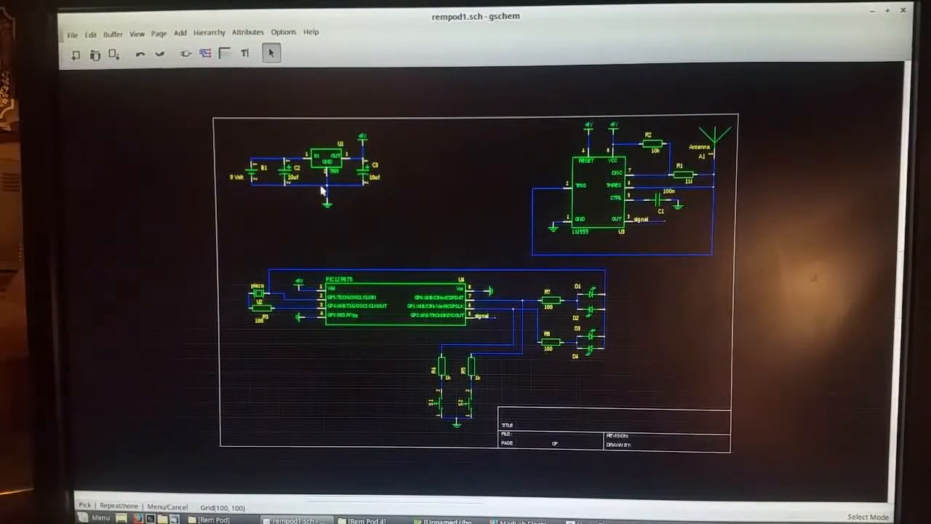
{"action": "mouse_move", "coordinate": [339, 161]}
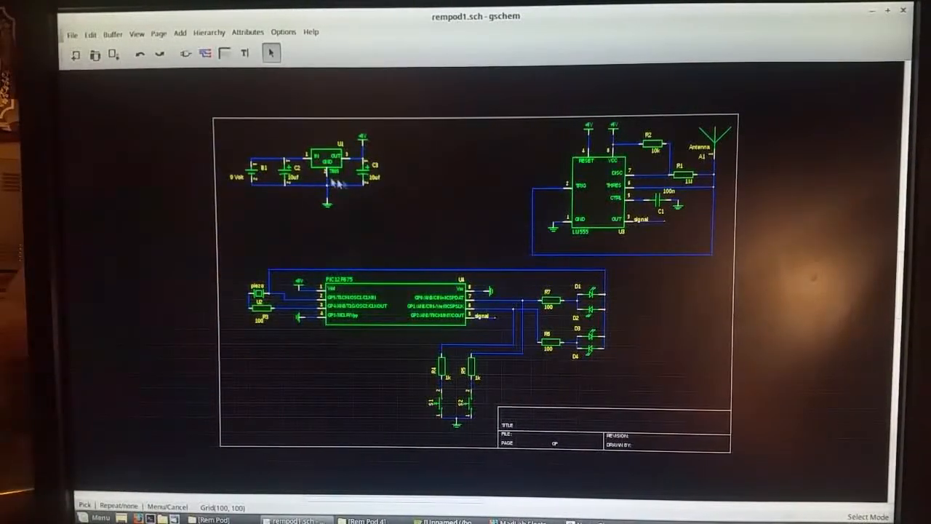
{"action": "mouse_move", "coordinate": [381, 186]}
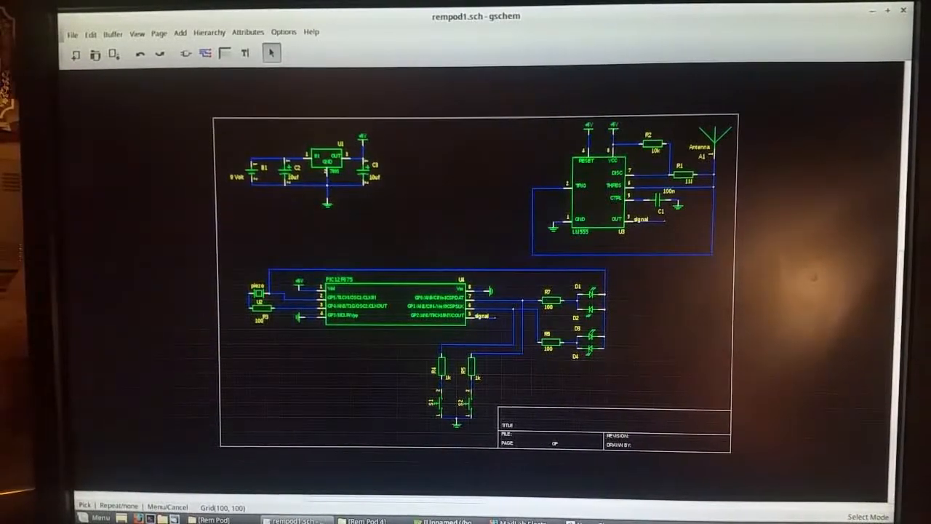
{"action": "mouse_move", "coordinate": [389, 307]}
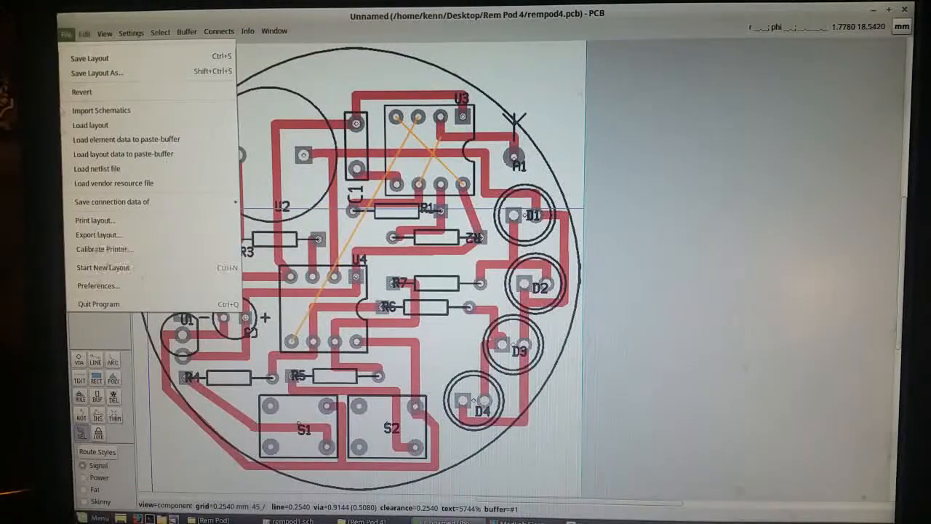
{"action": "mouse_move", "coordinate": [98, 234]}
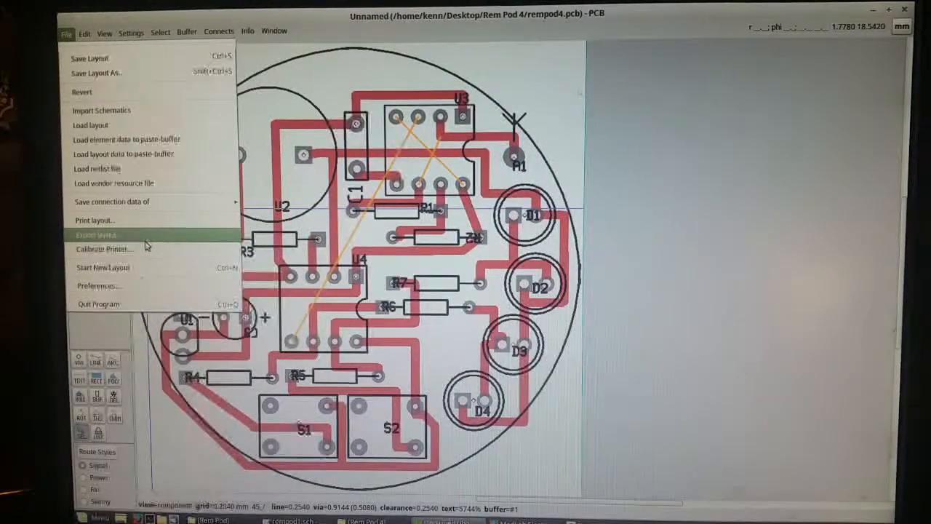
Step: Export the rempod4 board layout in 'ps' PostScript format
{"action": "left_click", "coordinate": [95, 234]}
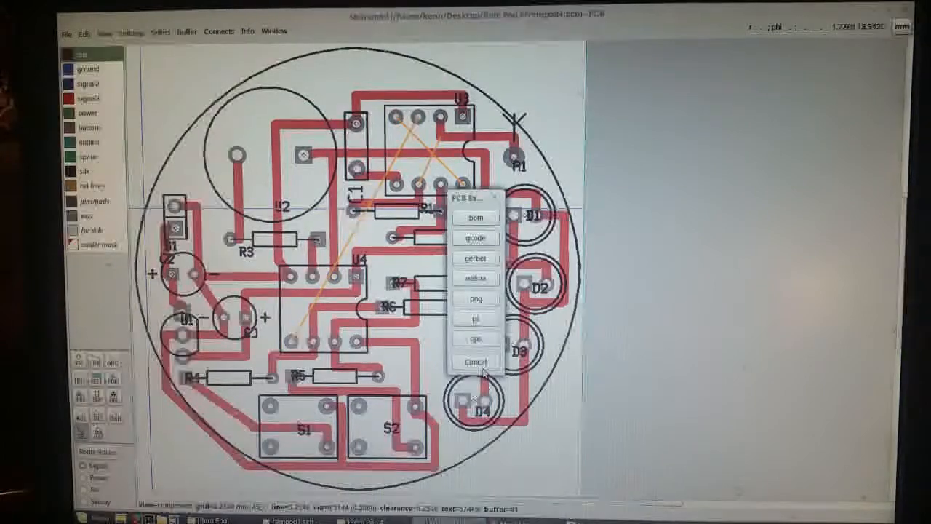
{"action": "left_click", "coordinate": [475, 362]}
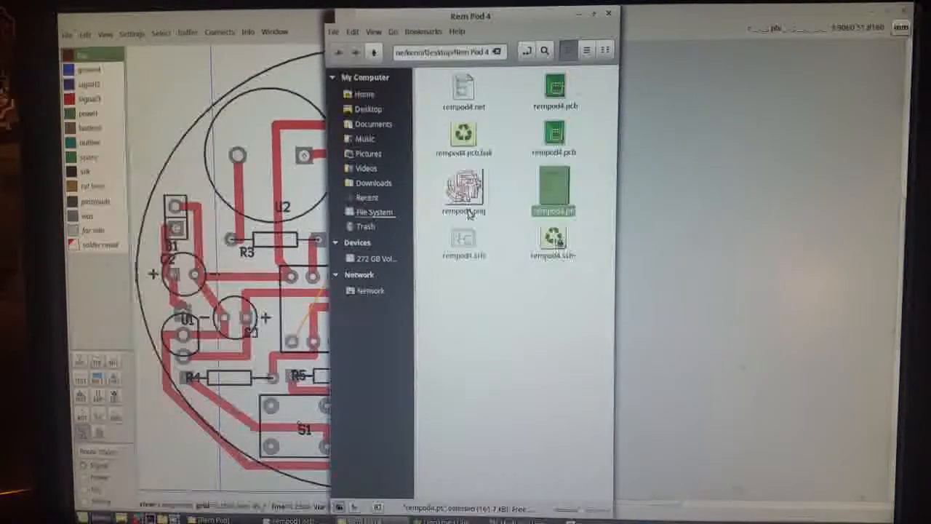
Step: Open rempod4.ps from the Rem Pod 4 folder
{"action": "left_click", "coordinate": [555, 190]}
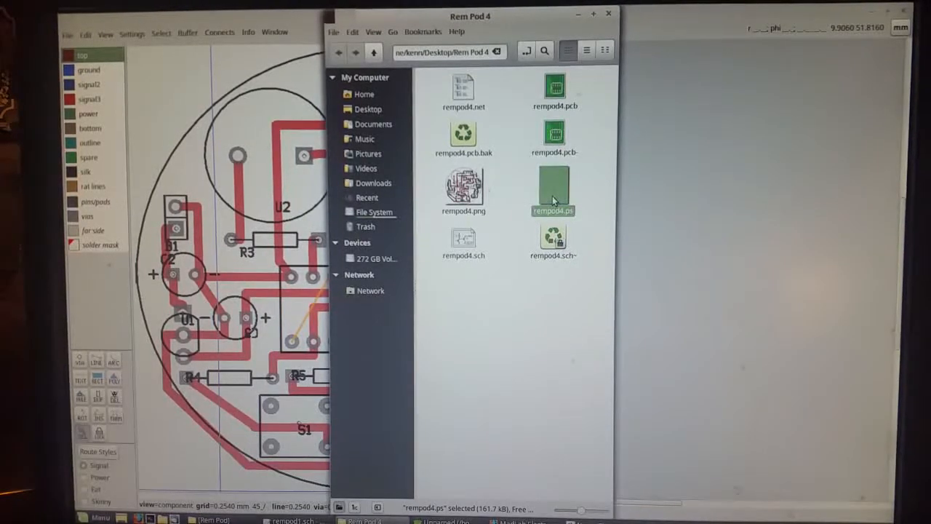
{"action": "double_click", "coordinate": [553, 186]}
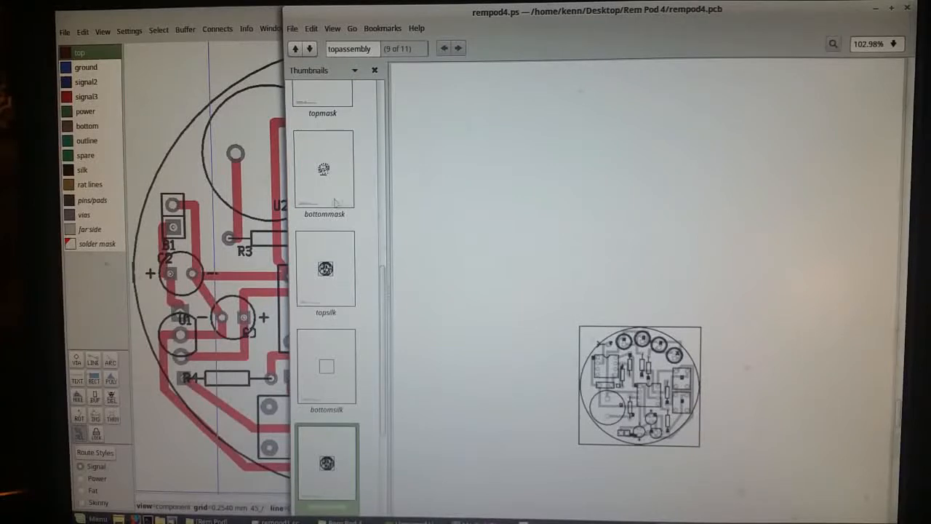
Step: Browse the thumbnails, view the bottom layer, and settle on the top copper page
{"action": "scroll", "scroll_direction": "down", "scroll_amount": 3}
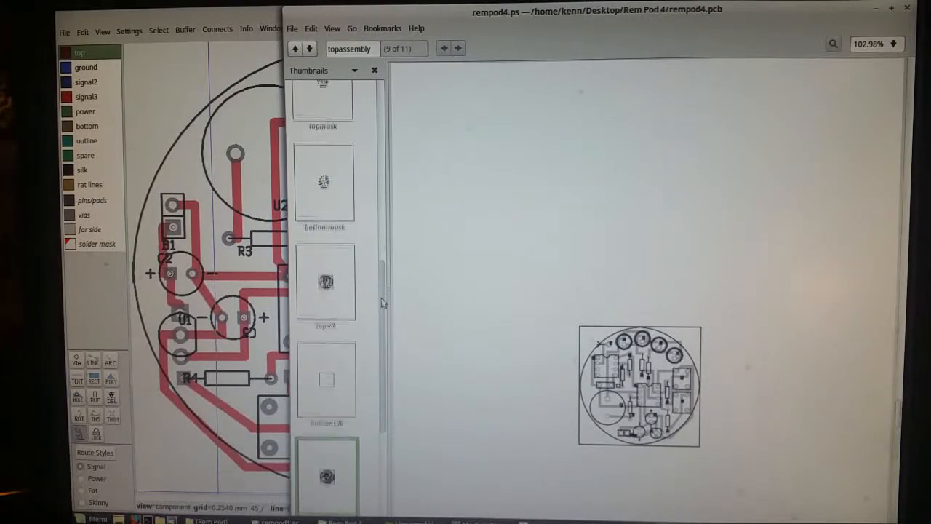
{"action": "scroll", "scroll_direction": "up", "scroll_amount": 3}
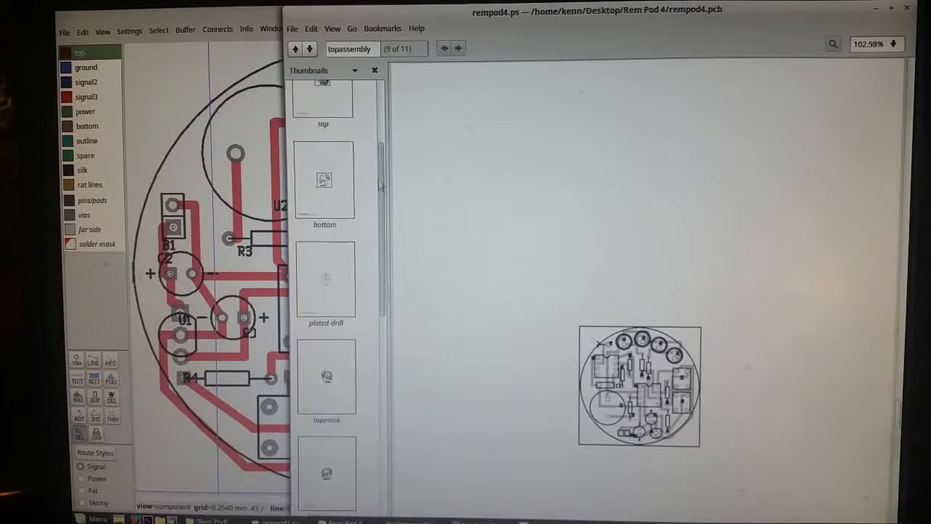
{"action": "left_click", "coordinate": [324, 127]}
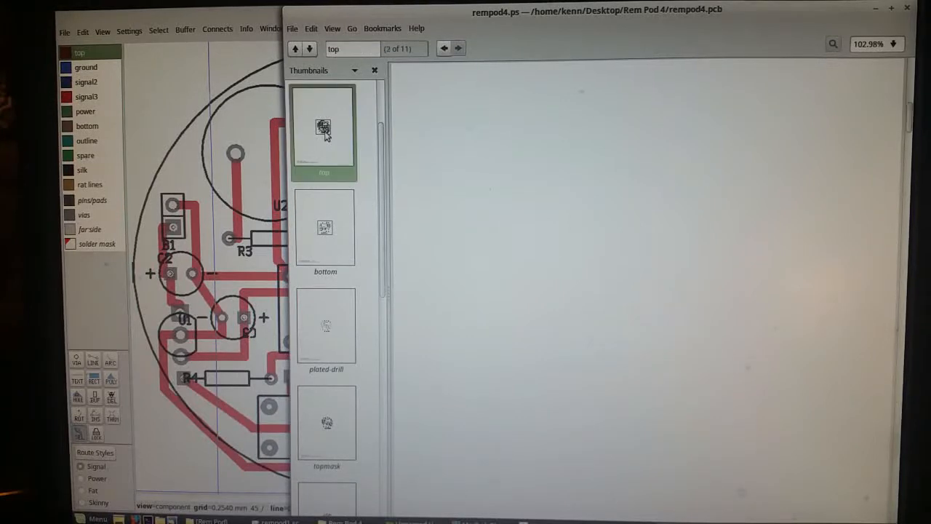
{"action": "left_click", "coordinate": [324, 131]}
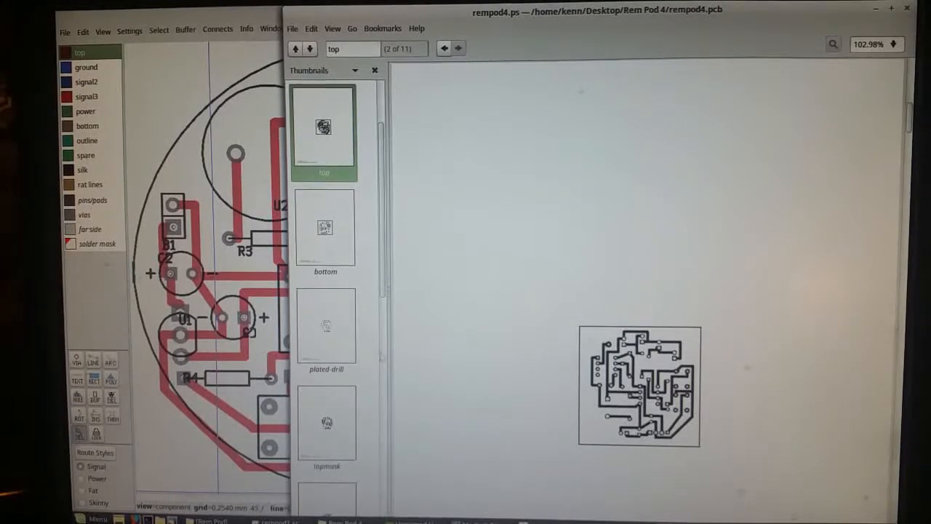
{"action": "left_click", "coordinate": [325, 227]}
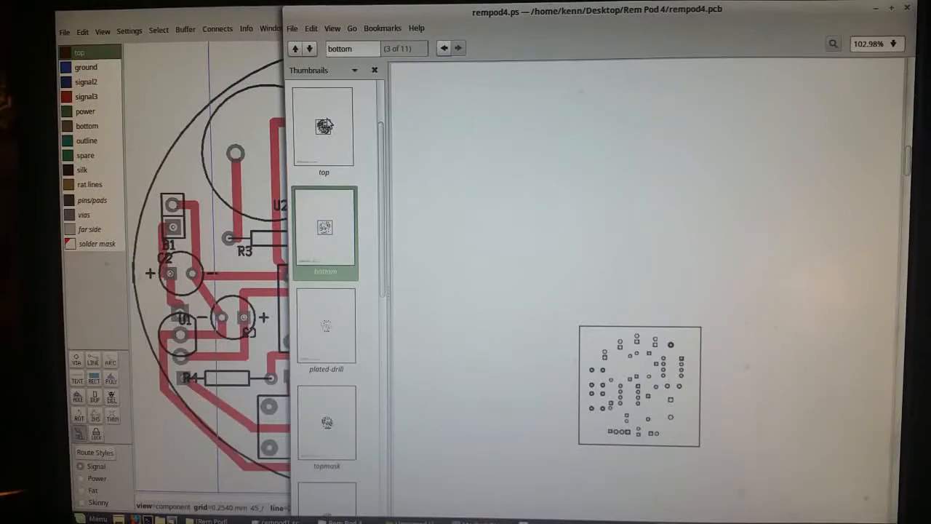
{"action": "left_click", "coordinate": [323, 128]}
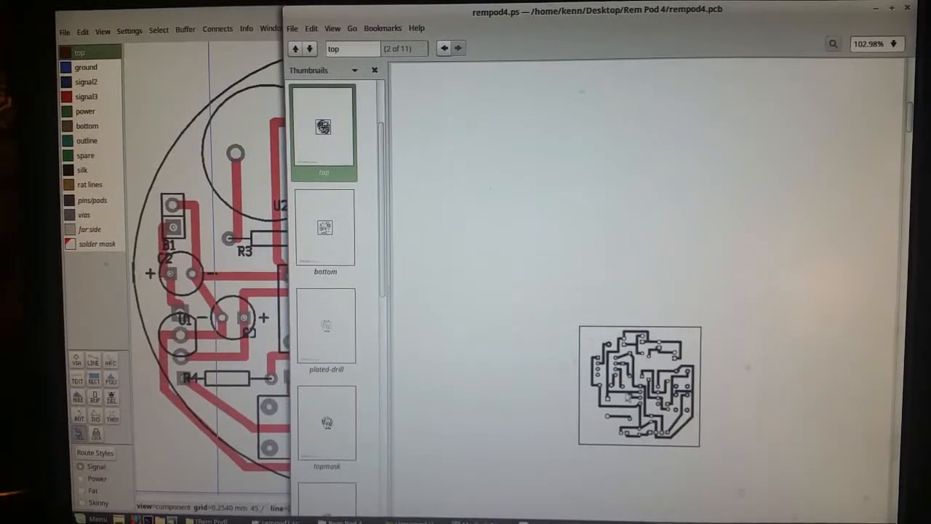
{"action": "mouse_move", "coordinate": [508, 485]}
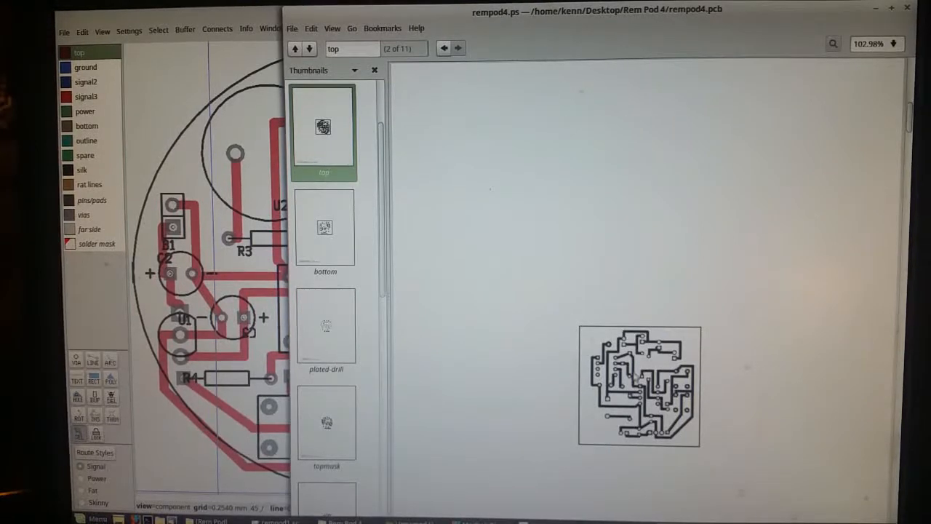
{"action": "mouse_move", "coordinate": [638, 94]}
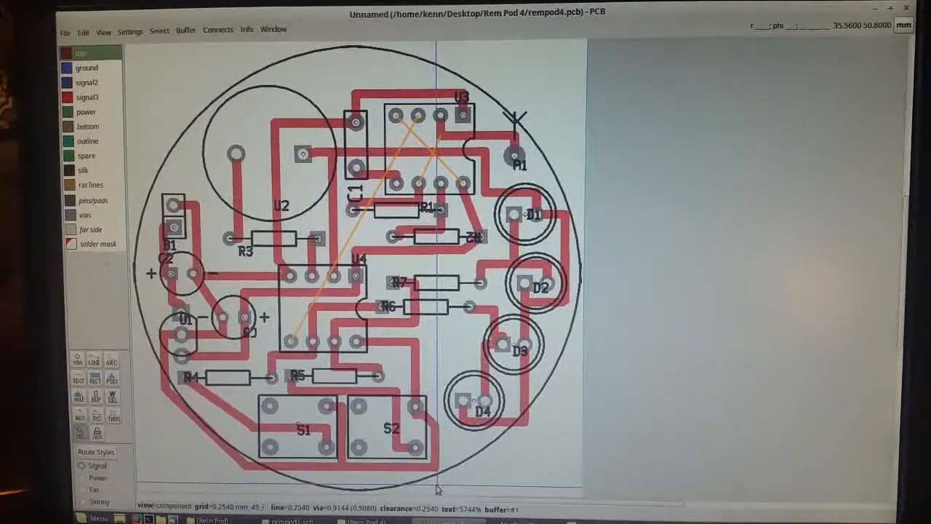
{"action": "mouse_move", "coordinate": [713, 140]}
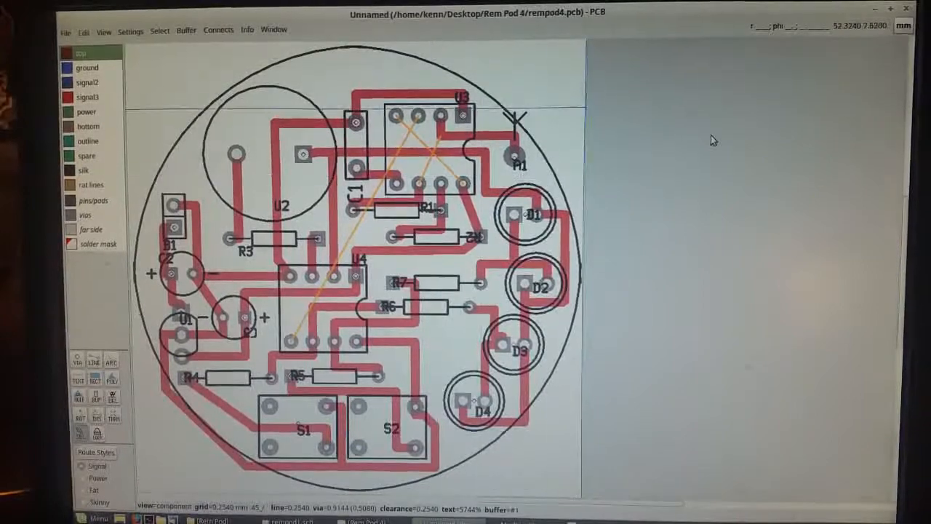
{"action": "mouse_move", "coordinate": [502, 305]}
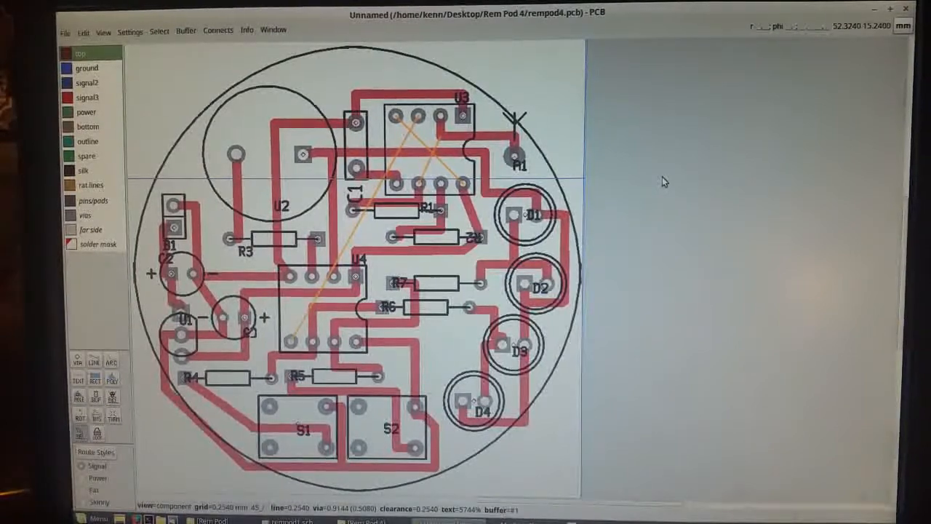
{"action": "mouse_move", "coordinate": [659, 211]}
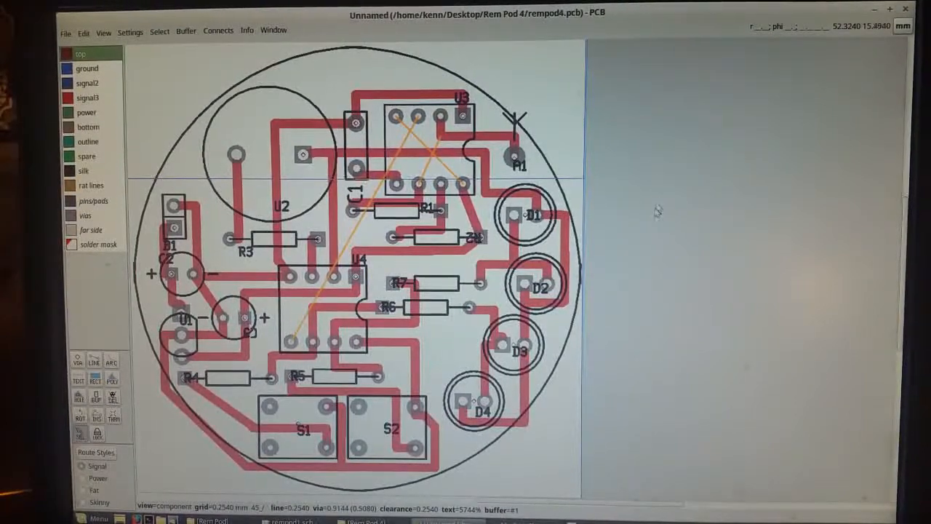
{"action": "mouse_move", "coordinate": [589, 275]}
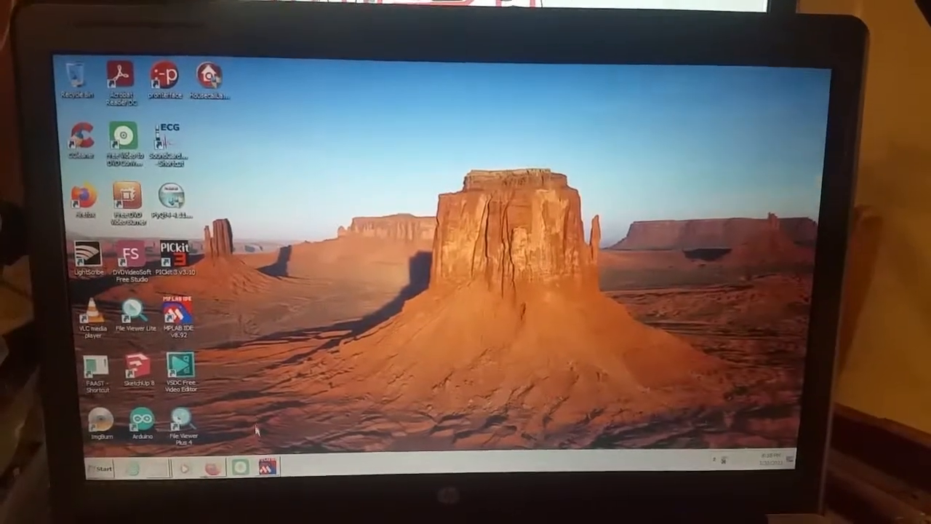
Step: Launch MPLAB IDE v8.92 and scroll RemPodCode3.asm to the movlw/movwf instructions
{"action": "double_click", "coordinate": [184, 317]}
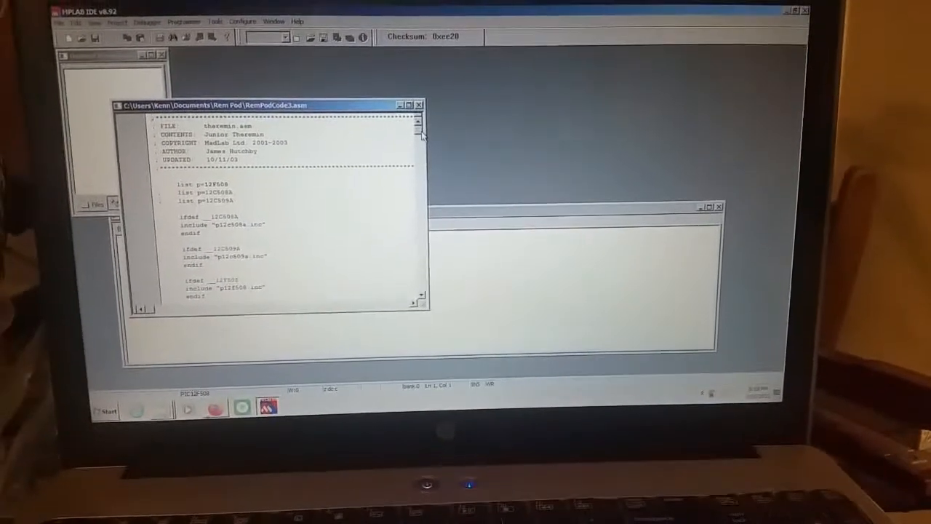
{"action": "scroll", "scroll_direction": "down", "scroll_amount": 3}
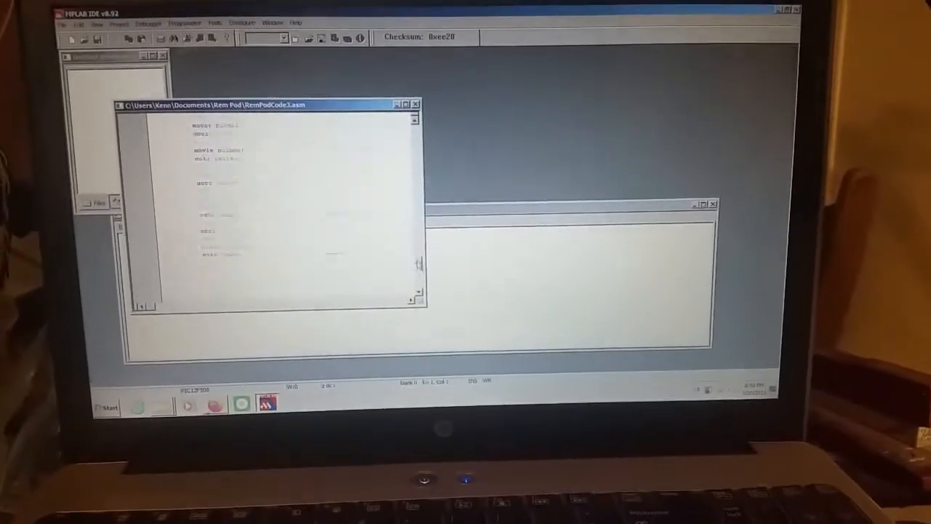